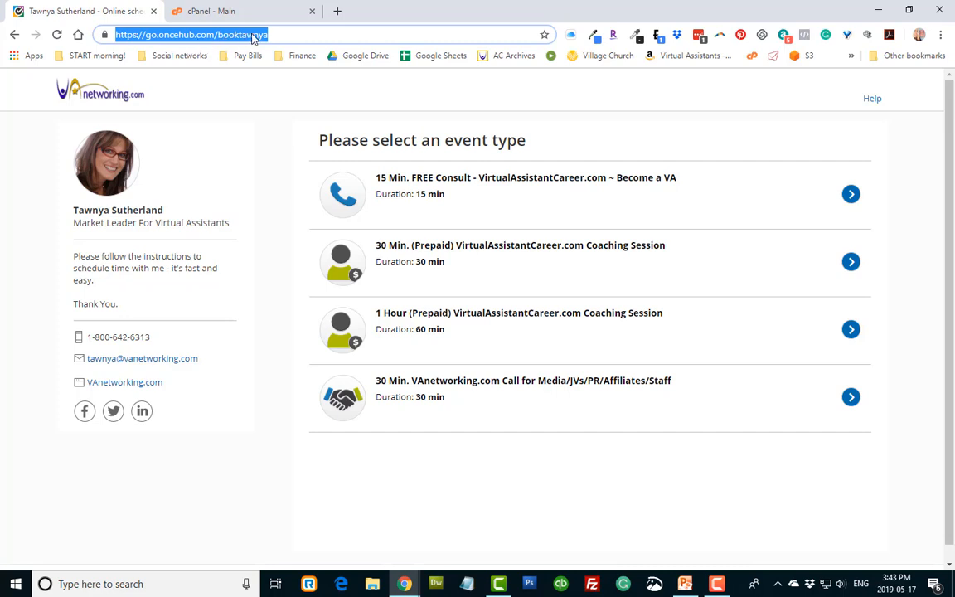
{"action": "mouse_move", "coordinate": [195, 34]}
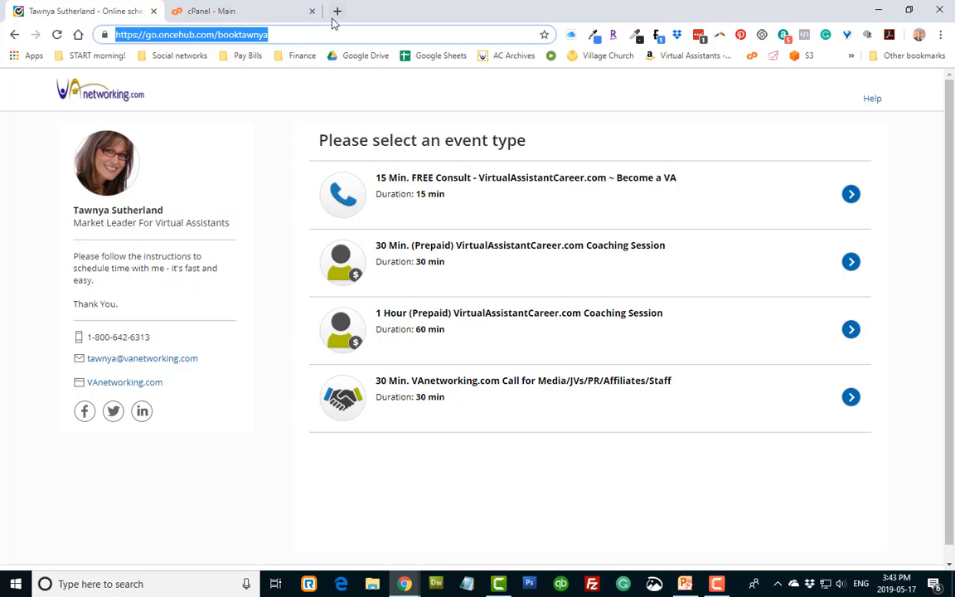
{"action": "mouse_move", "coordinate": [179, 39]}
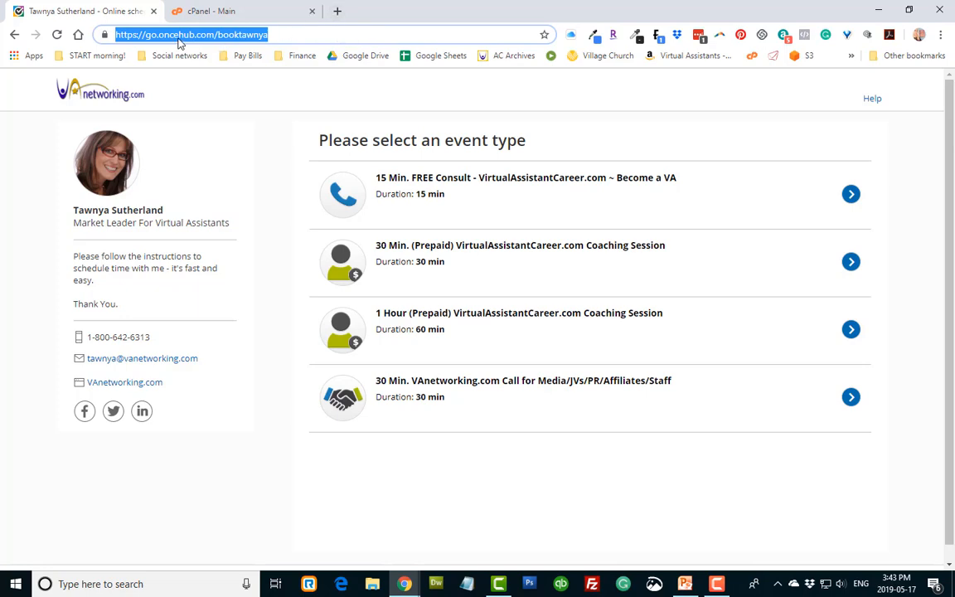
Return to the cPanel Main tab and scroll through the dashboard's tool sections
{"action": "left_click", "coordinate": [241, 10]}
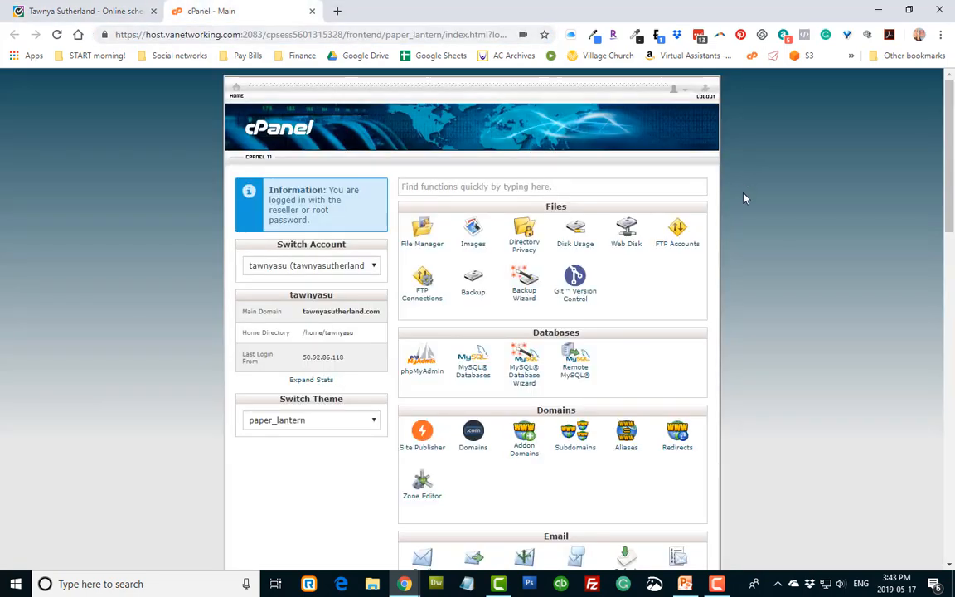
{"action": "mouse_move", "coordinate": [867, 228]}
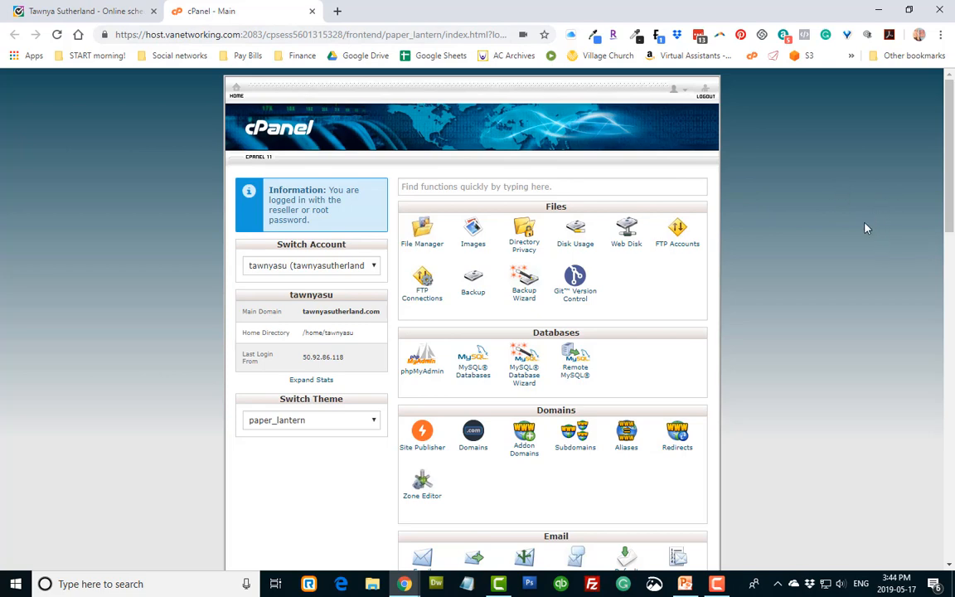
{"action": "mouse_move", "coordinate": [568, 448]}
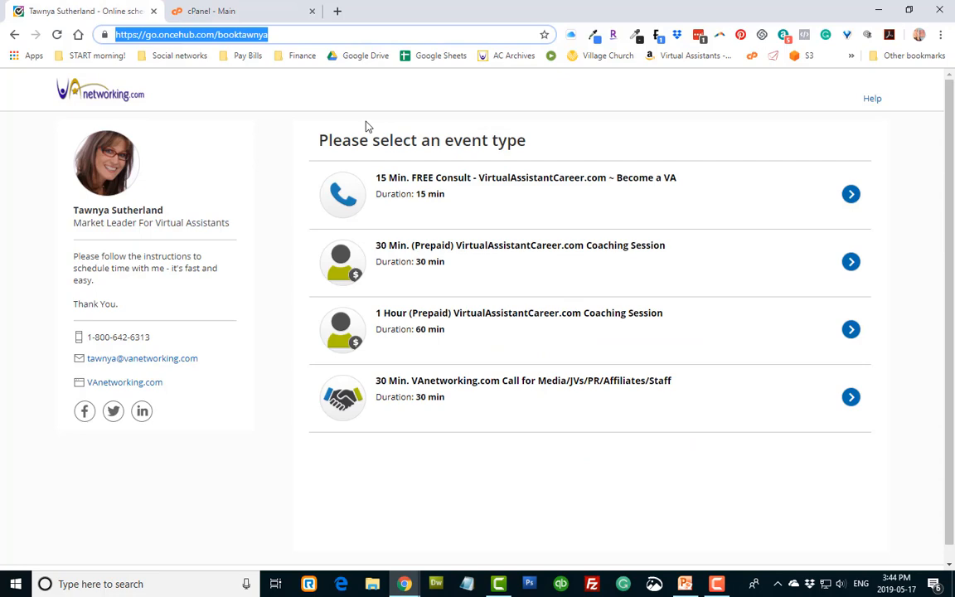
{"action": "left_click", "coordinate": [241, 10]}
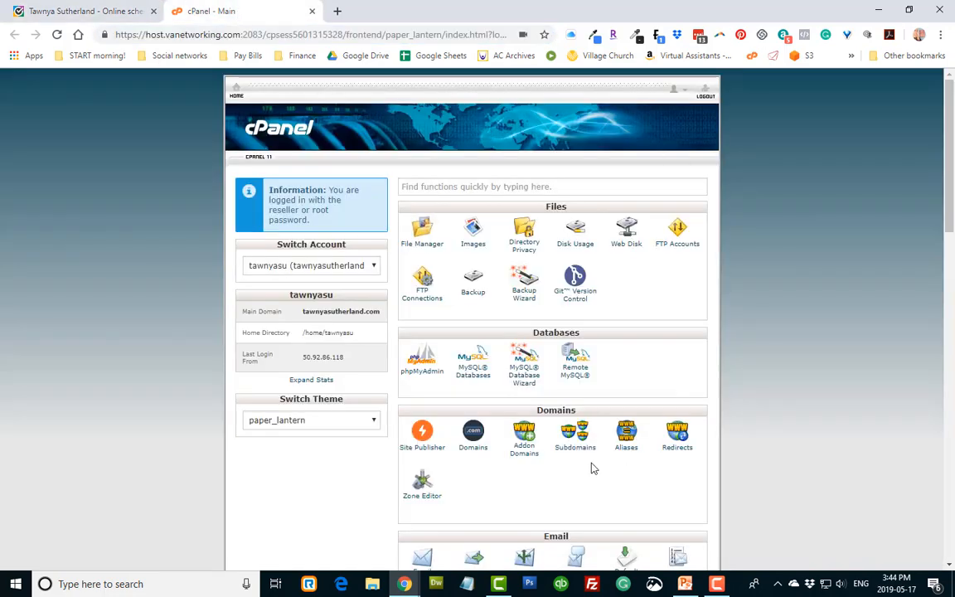
{"action": "mouse_move", "coordinate": [712, 268]}
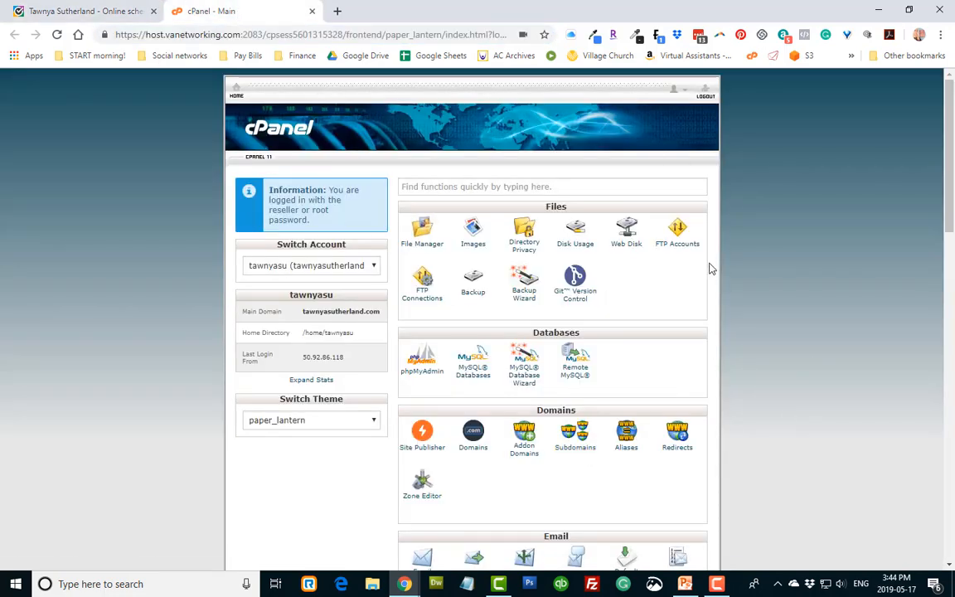
{"action": "mouse_move", "coordinate": [817, 263]}
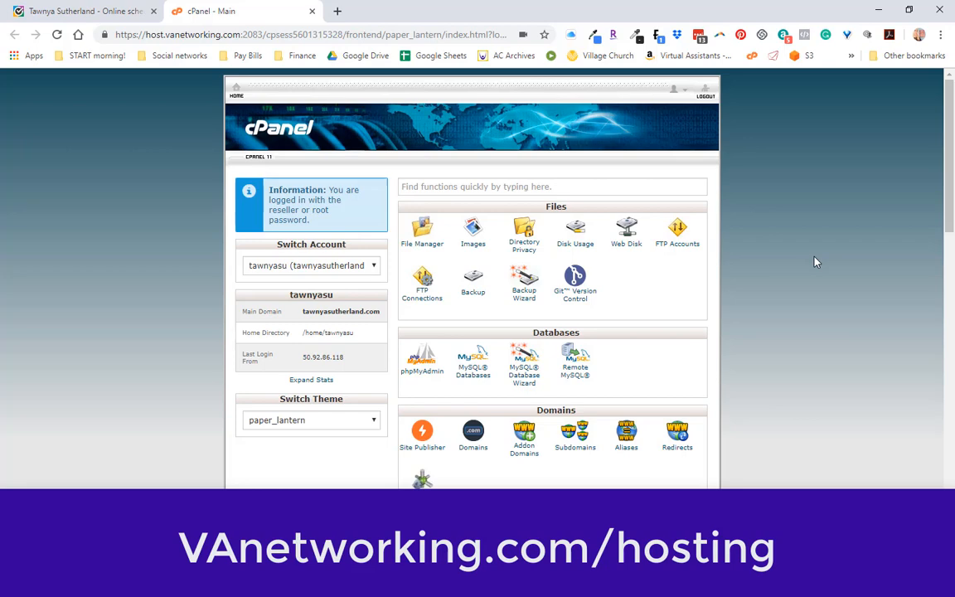
{"action": "scroll", "scroll_direction": "down", "scroll_amount": 3}
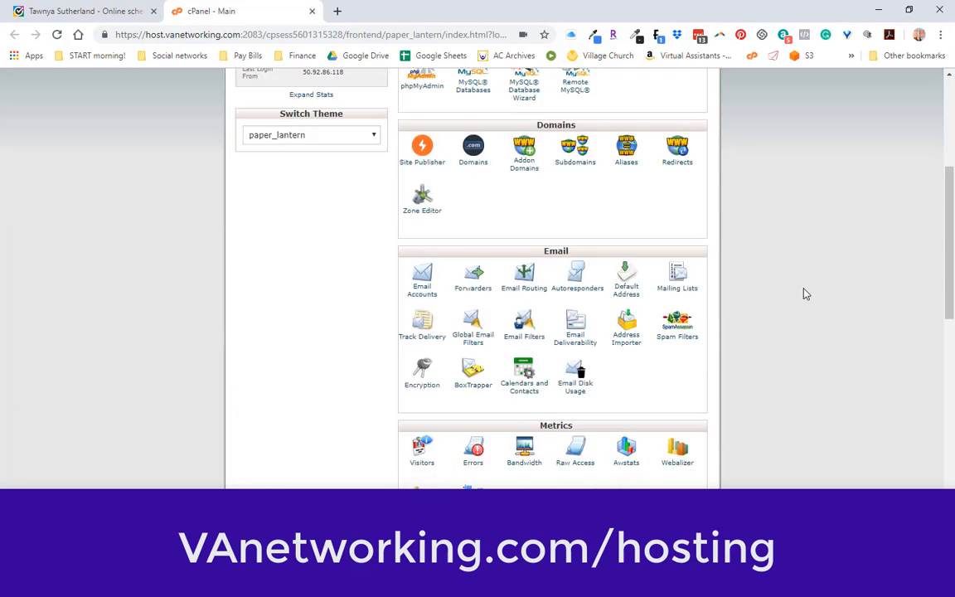
{"action": "scroll", "scroll_direction": "down", "scroll_amount": 3}
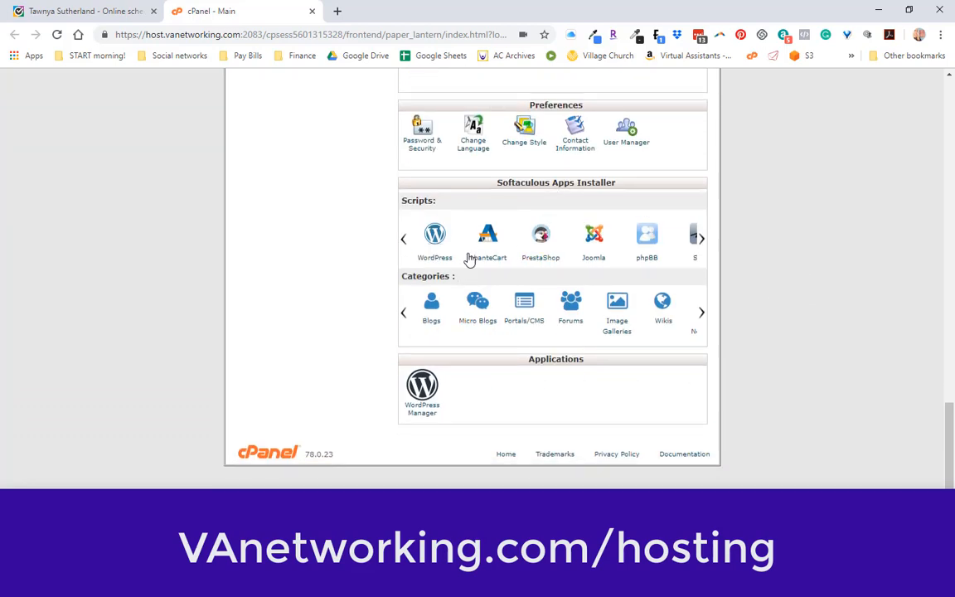
{"action": "mouse_move", "coordinate": [808, 262]}
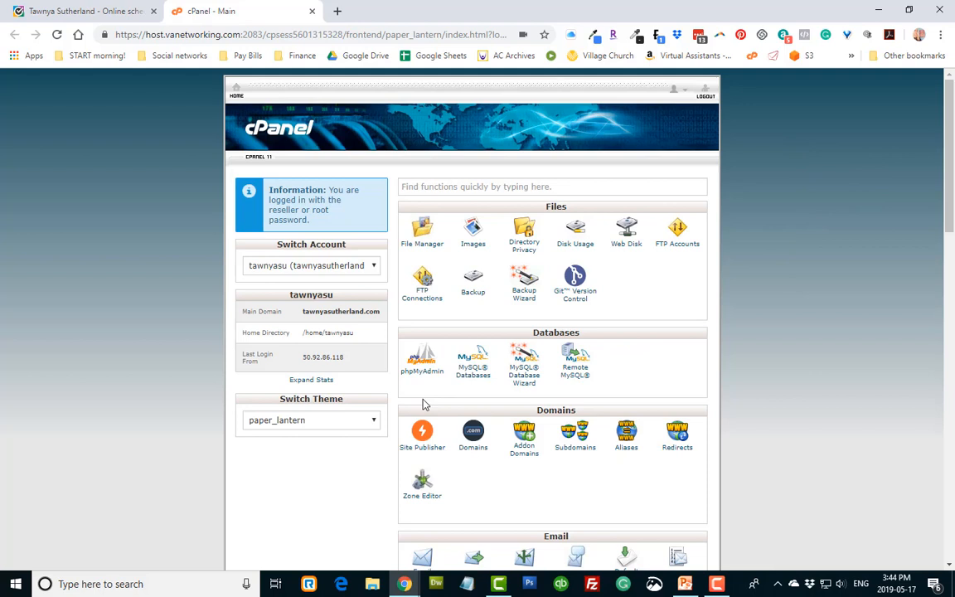
{"action": "mouse_move", "coordinate": [788, 285]}
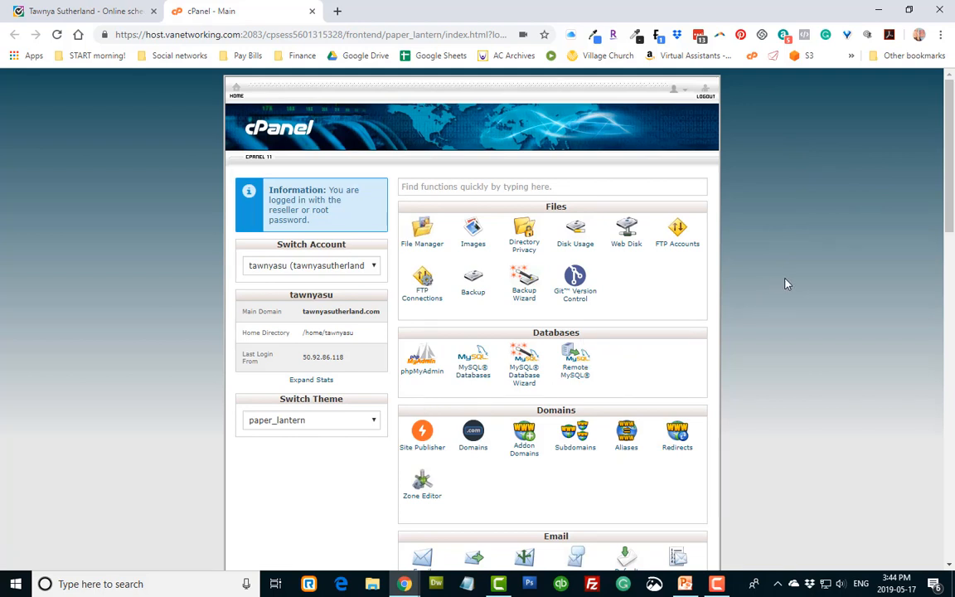
{"action": "mouse_move", "coordinate": [572, 446]}
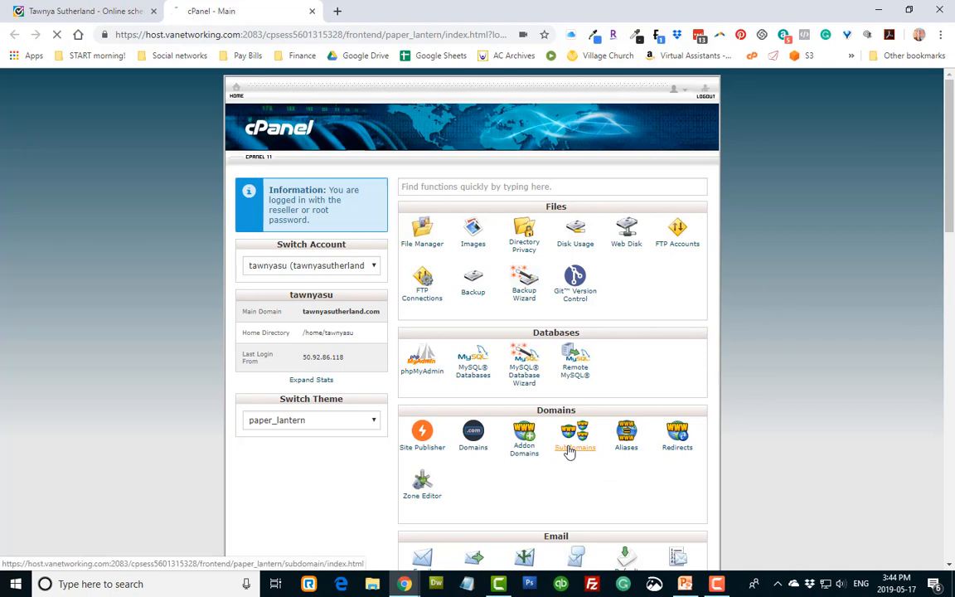
Create the 'book' subdomain under tawnyasutherland.com and return to the subdomain list
{"action": "left_click", "coordinate": [574, 436]}
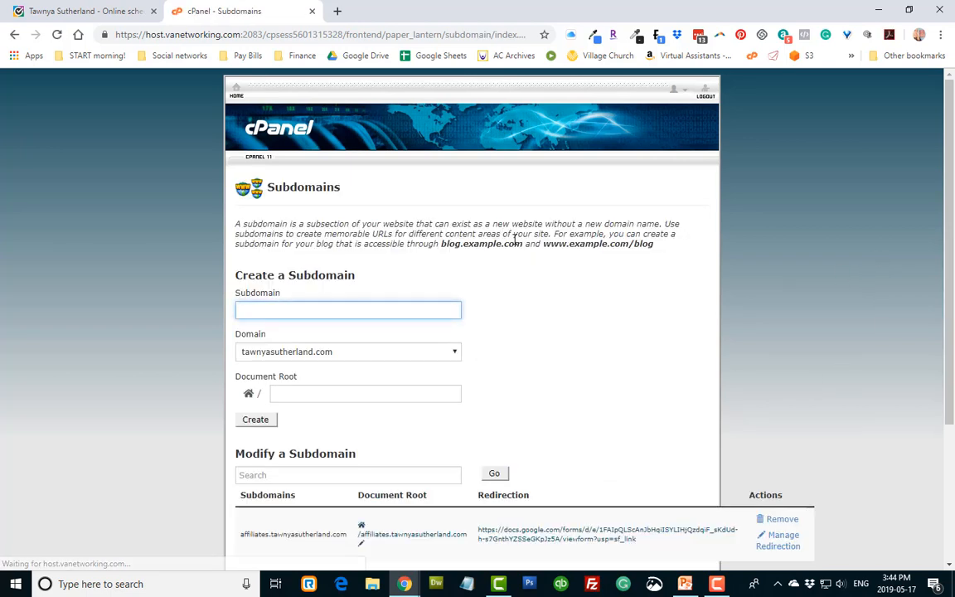
{"action": "type", "text": "book"}
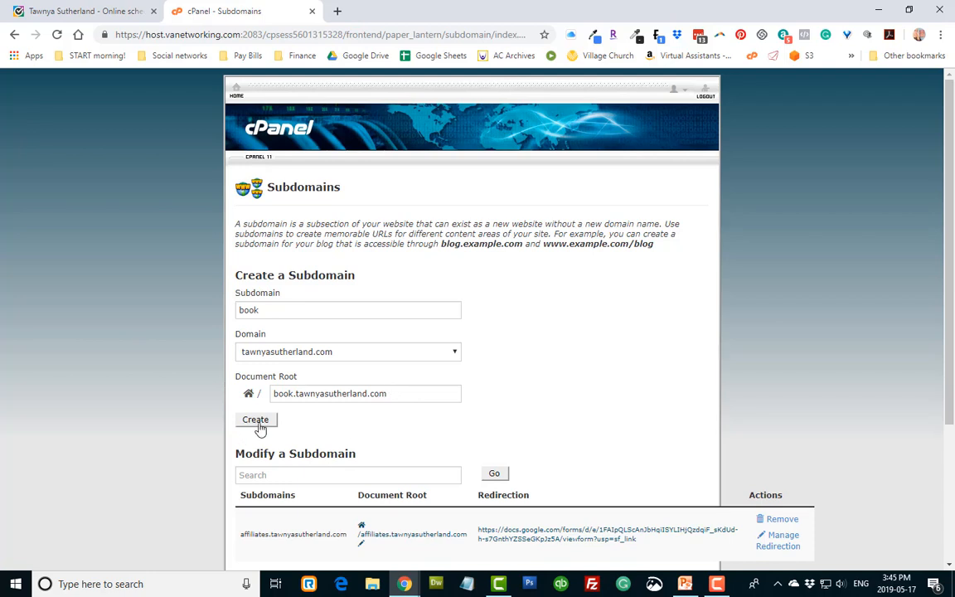
{"action": "left_click", "coordinate": [255, 419]}
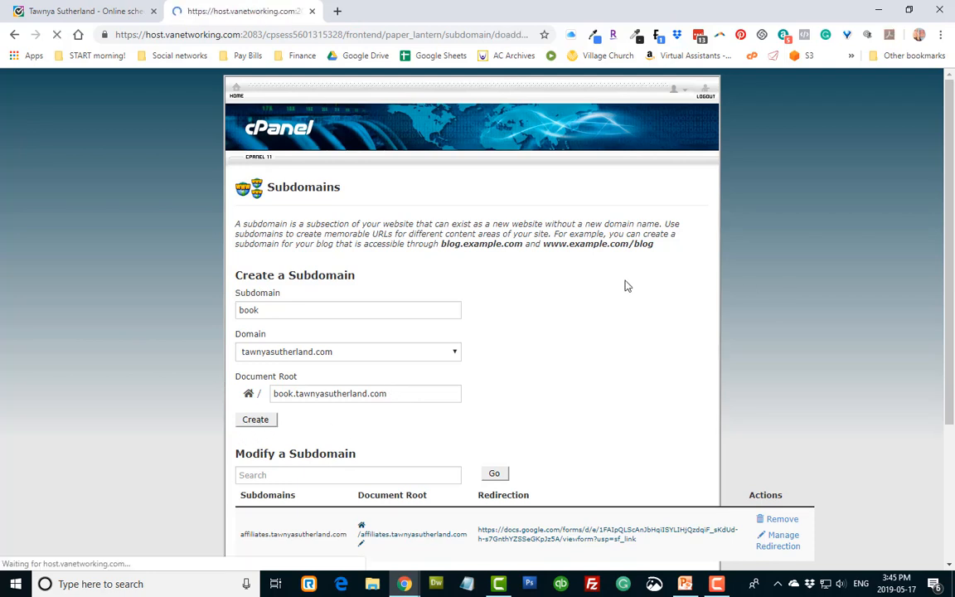
{"action": "left_click", "coordinate": [256, 419]}
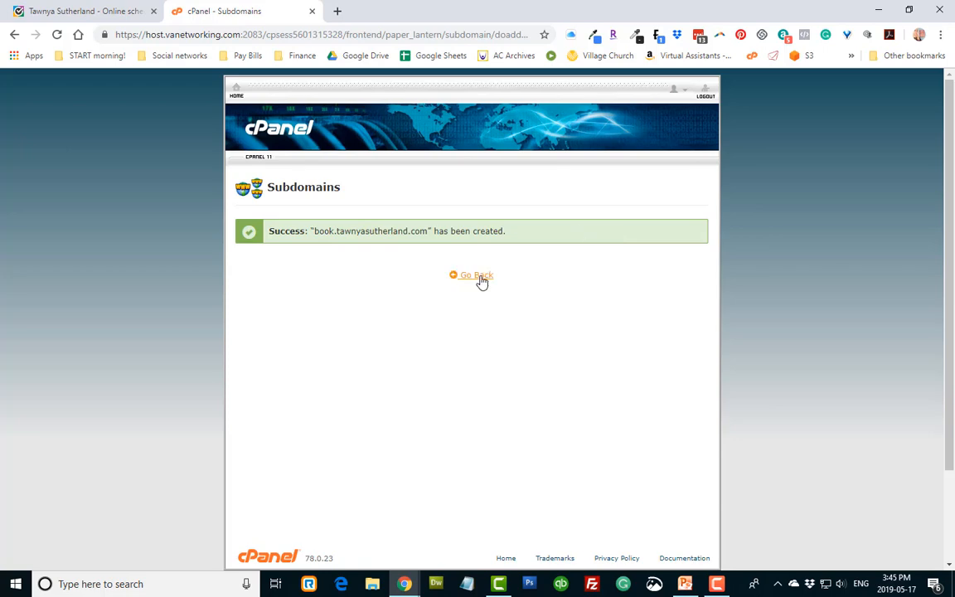
{"action": "left_click", "coordinate": [471, 274]}
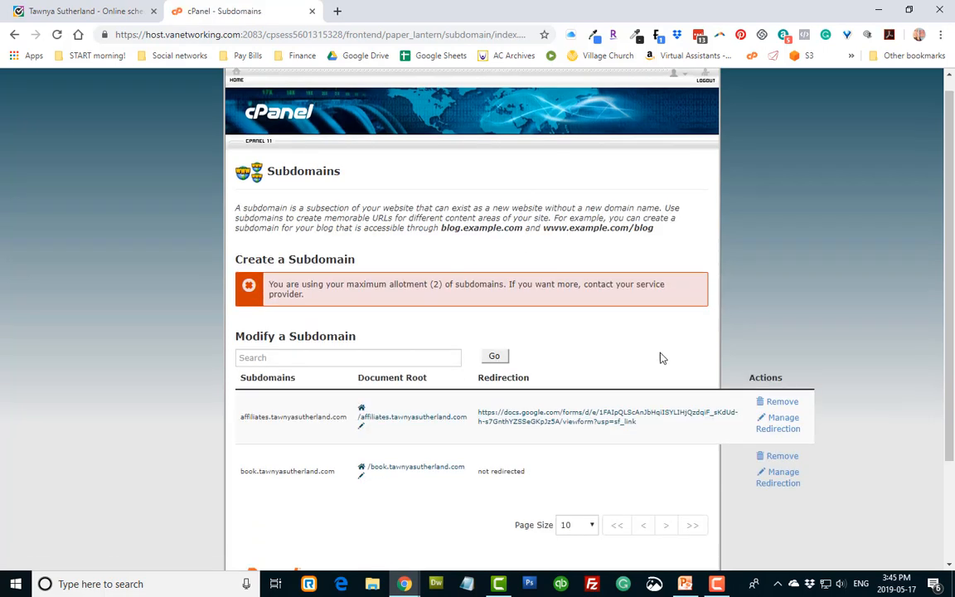
Copy the OnceHub booking address go.oncehub.com/booktawnya, then return to the cPanel tab
{"action": "scroll", "scroll_direction": "down", "scroll_amount": 3}
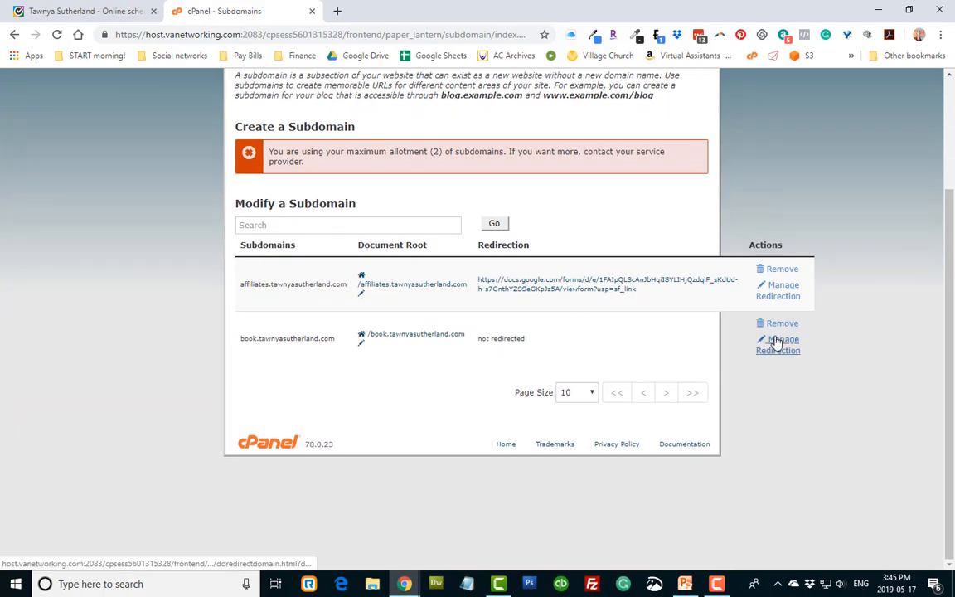
{"action": "mouse_move", "coordinate": [777, 344]}
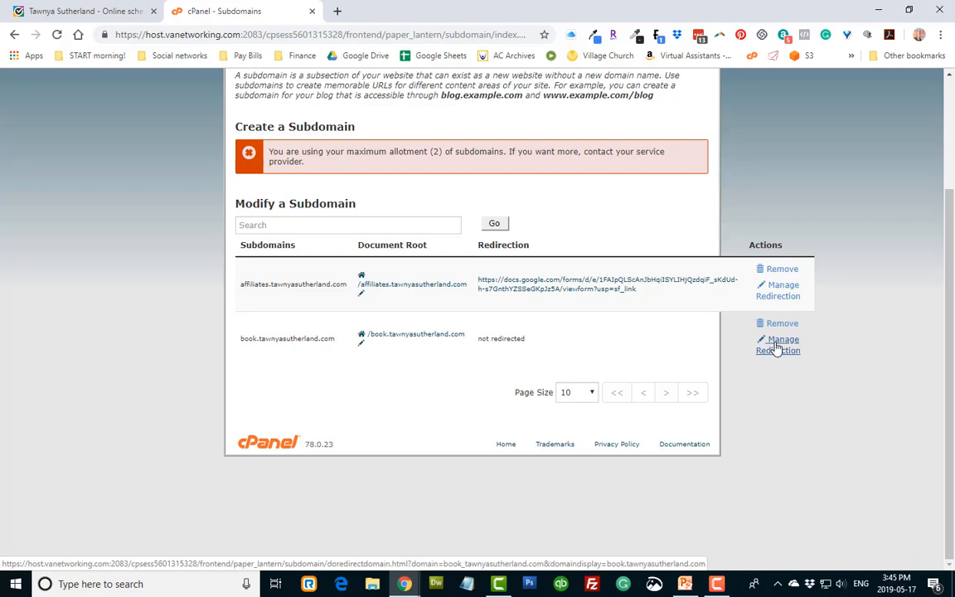
{"action": "left_click", "coordinate": [78, 11]}
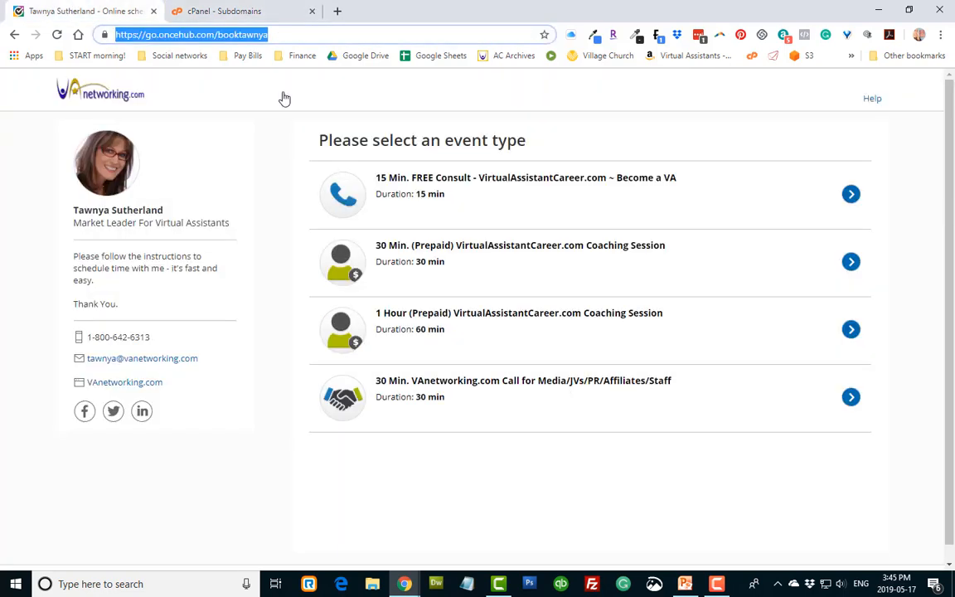
{"action": "right_click", "coordinate": [190, 34]}
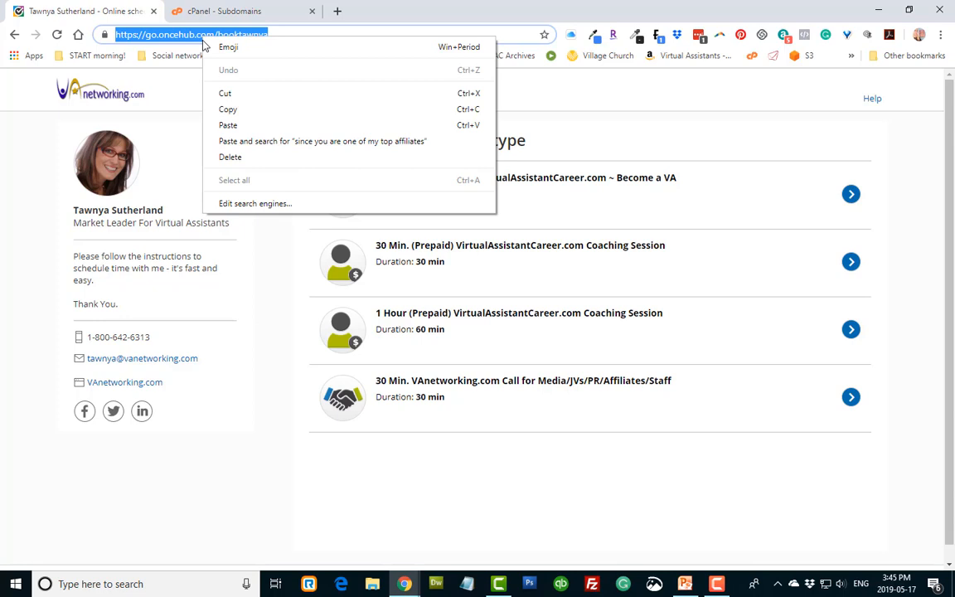
{"action": "left_click", "coordinate": [243, 118]}
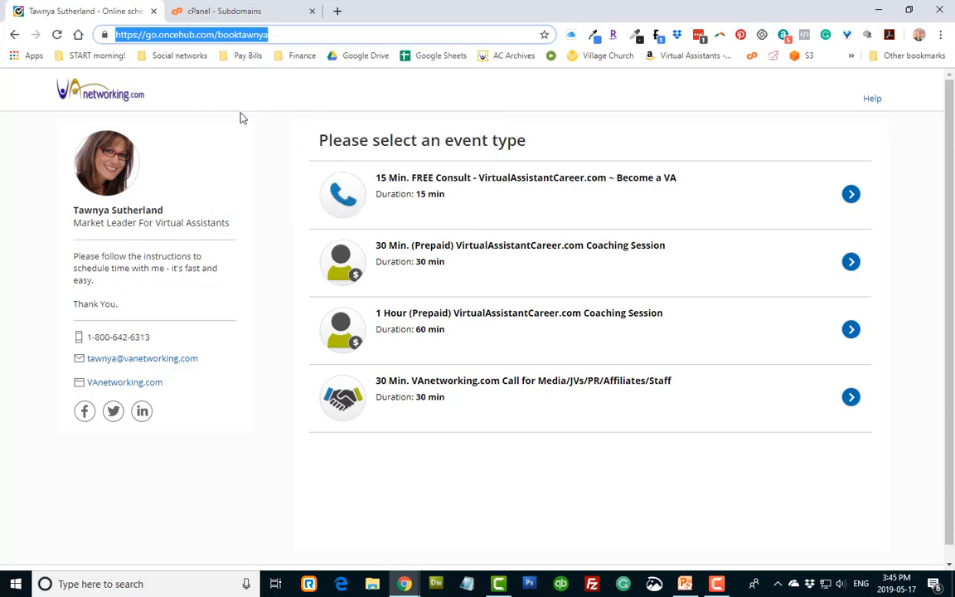
{"action": "mouse_move", "coordinate": [311, 373]}
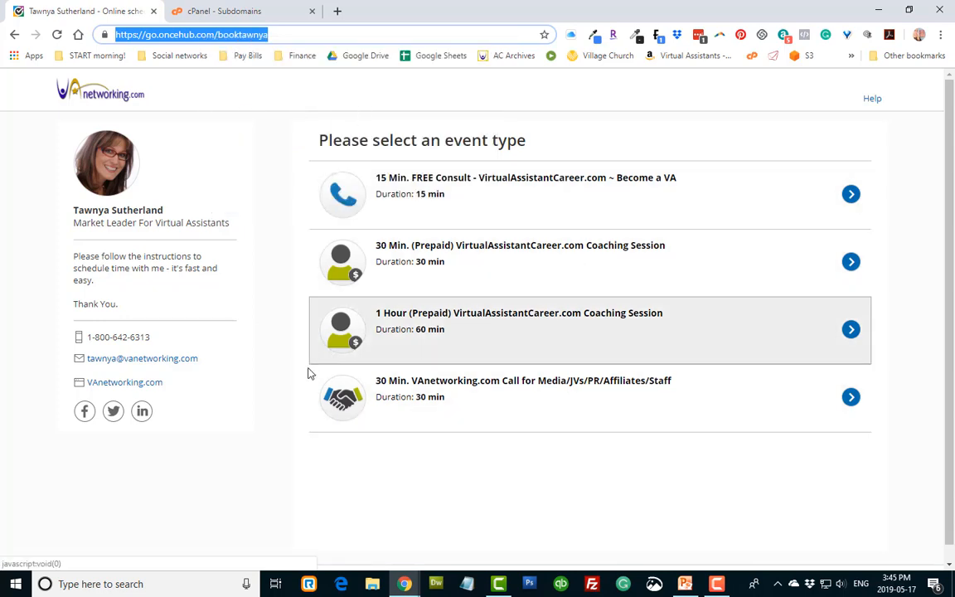
{"action": "left_click", "coordinate": [241, 11]}
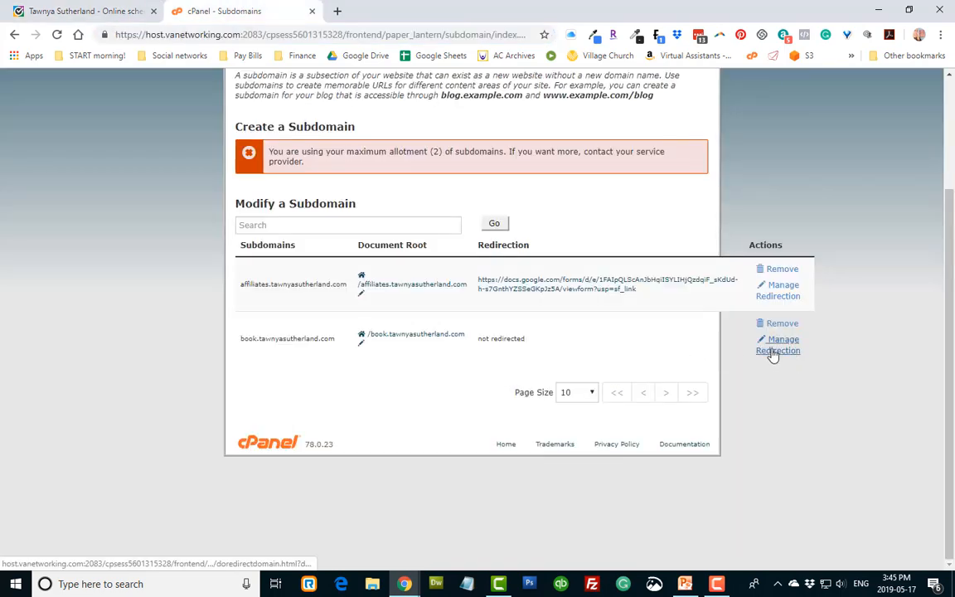
{"action": "left_click", "coordinate": [778, 344]}
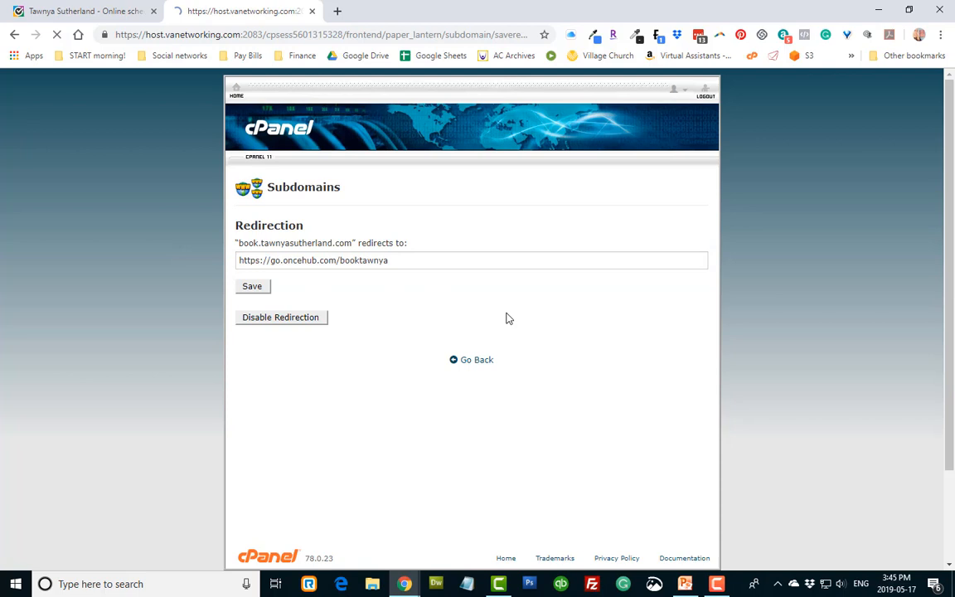
{"action": "left_click", "coordinate": [472, 359]}
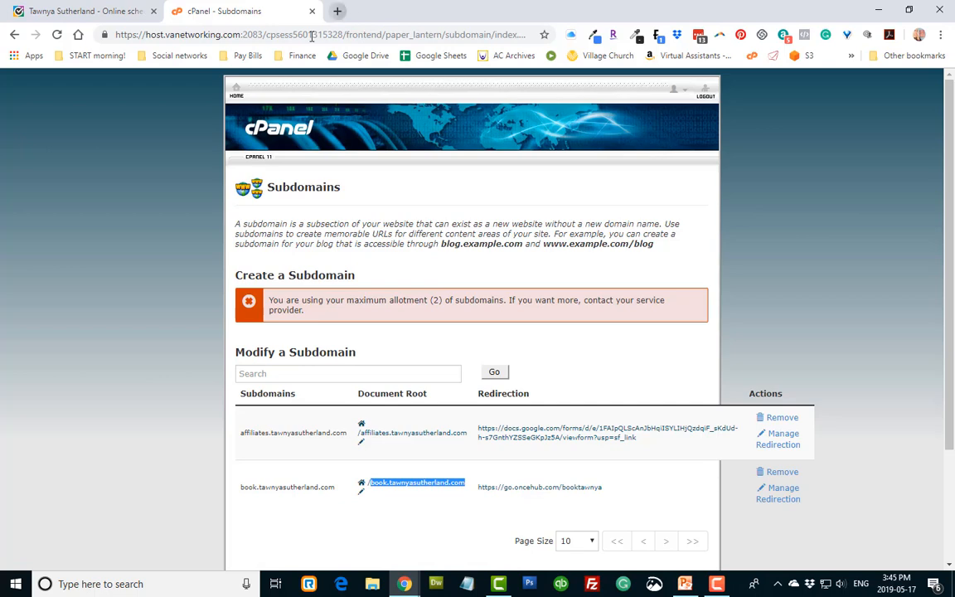
{"action": "left_click", "coordinate": [337, 11]}
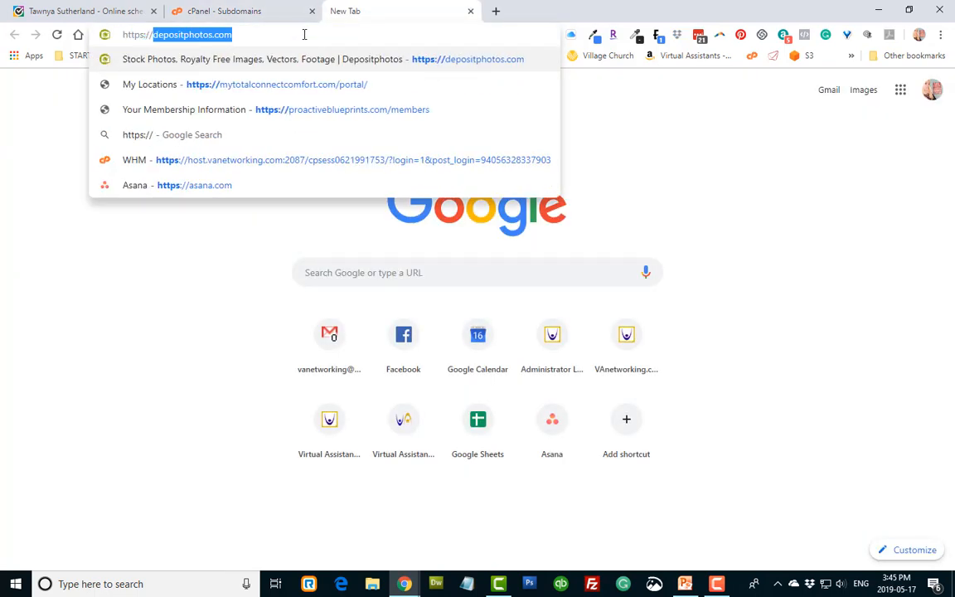
{"action": "type", "text": "https://book.t"}
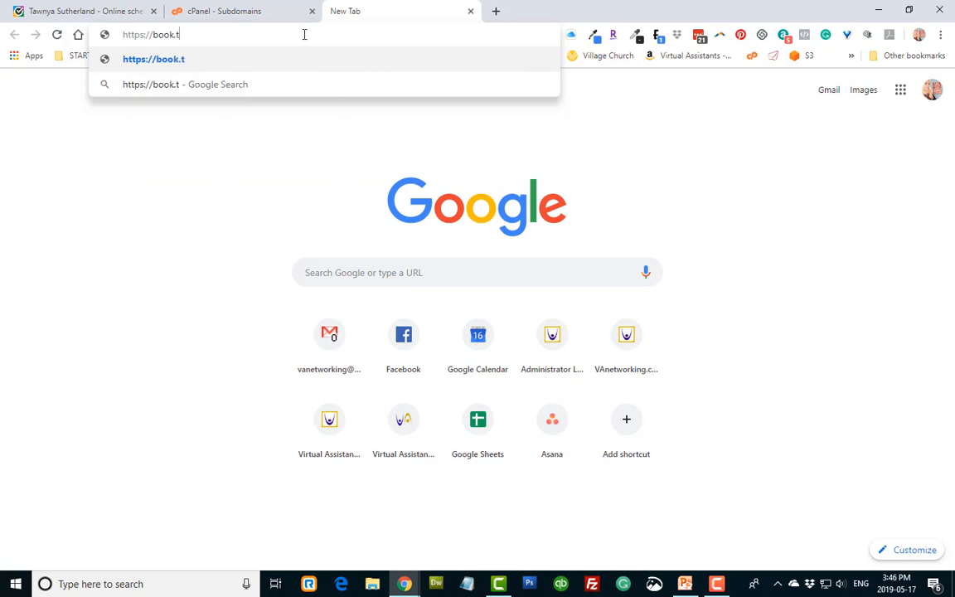
{"action": "type", "text": "awnyasutherland."}
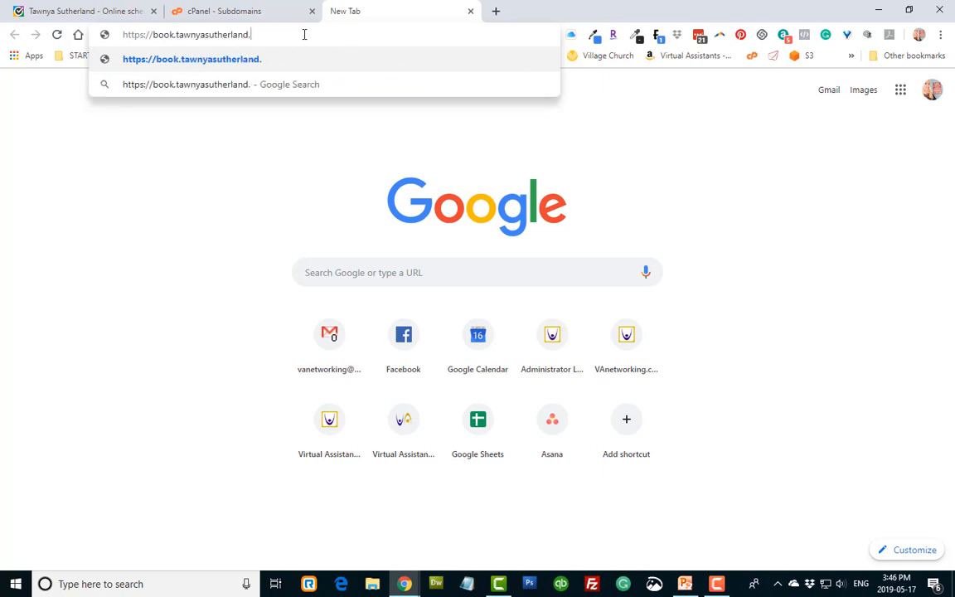
{"action": "type", "text": "com/"}
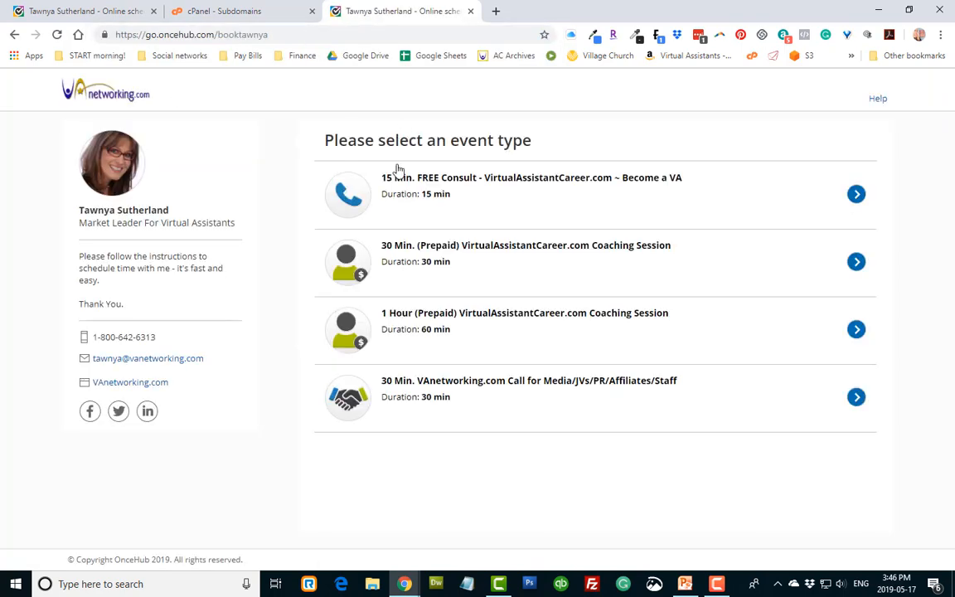
{"action": "mouse_move", "coordinate": [600, 98]}
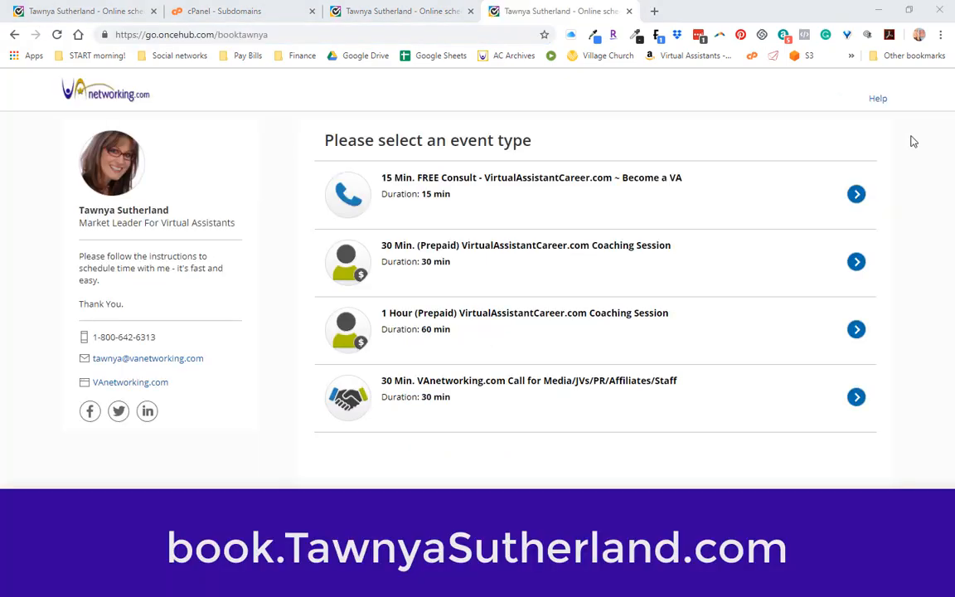
{"action": "mouse_move", "coordinate": [839, 150]}
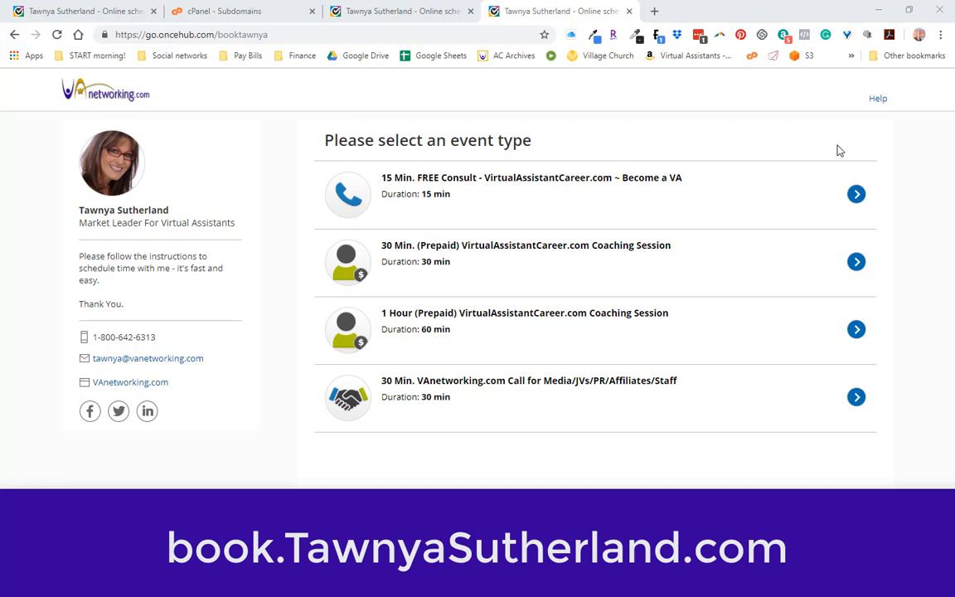
{"action": "mouse_move", "coordinate": [914, 153]}
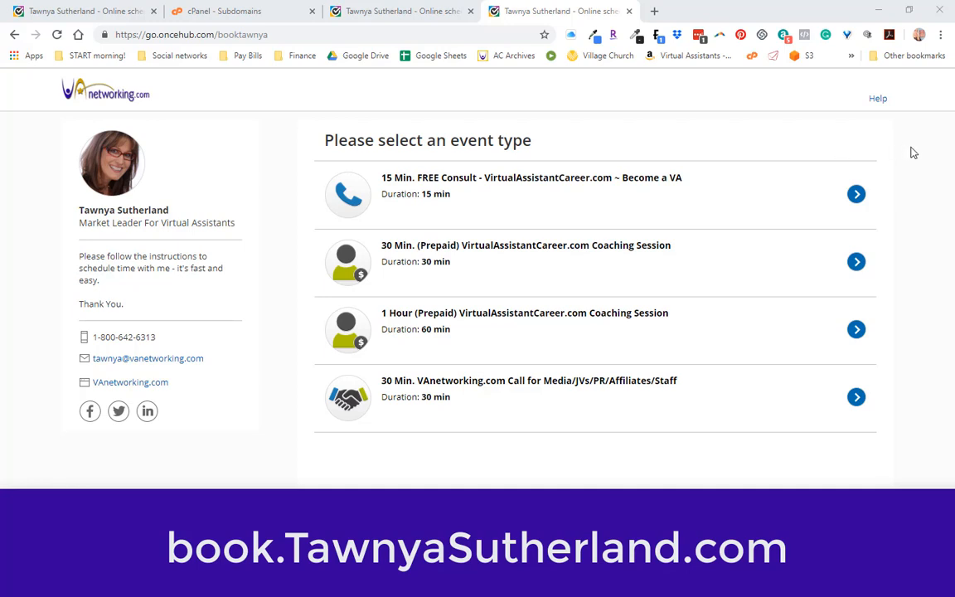
{"action": "mouse_move", "coordinate": [898, 156]}
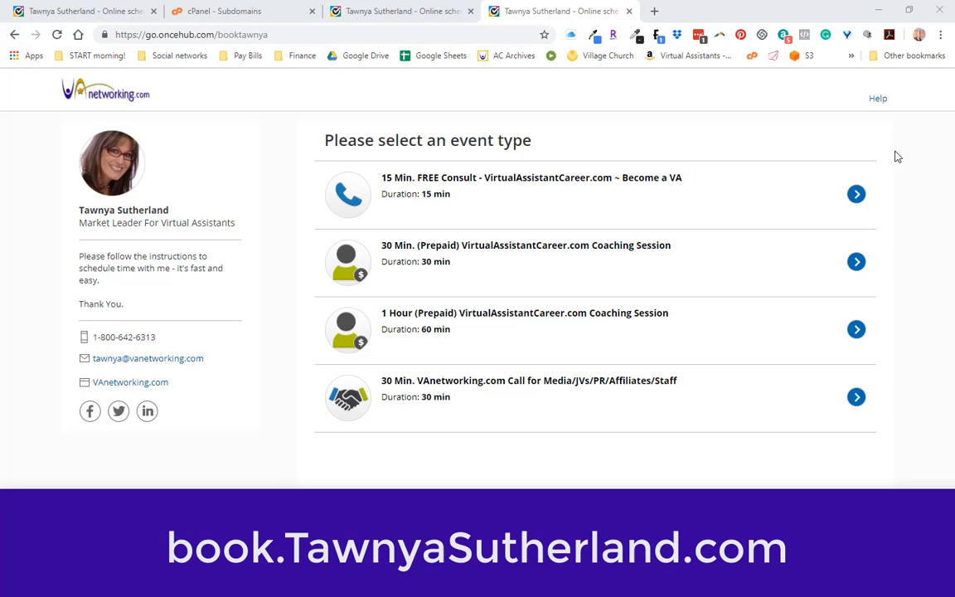
{"action": "mouse_move", "coordinate": [483, 201]}
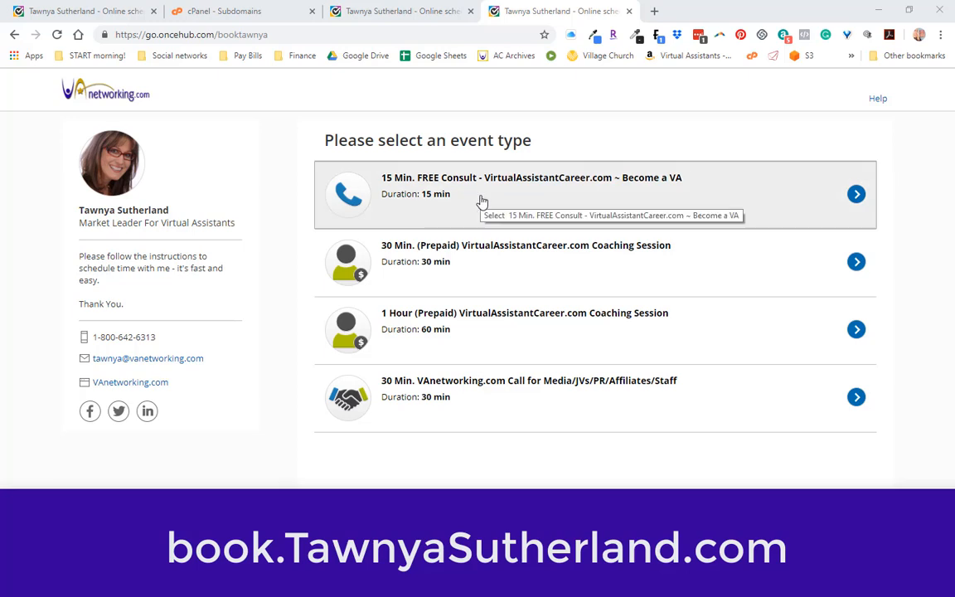
{"action": "mouse_move", "coordinate": [480, 200]}
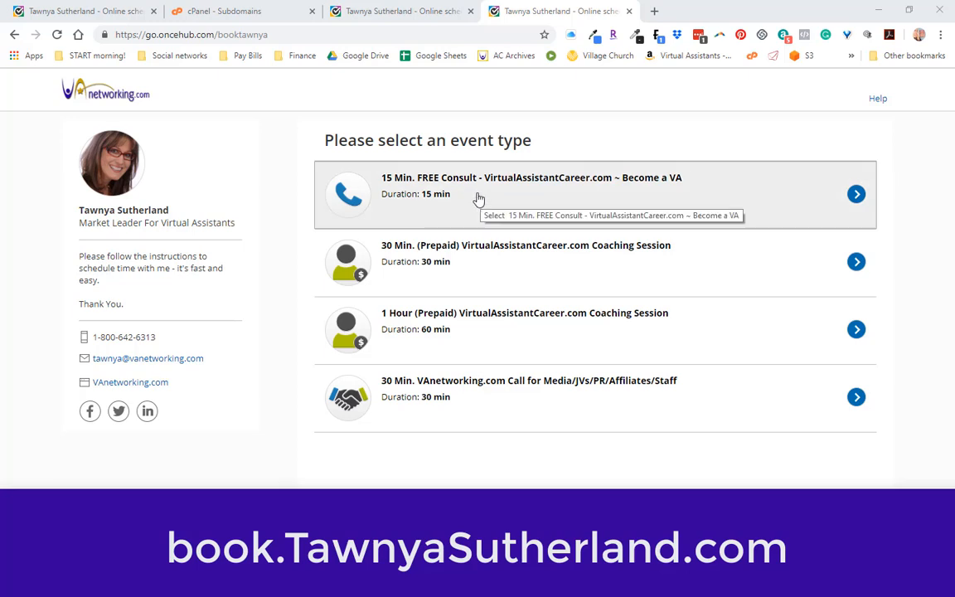
{"action": "mouse_move", "coordinate": [785, 195]}
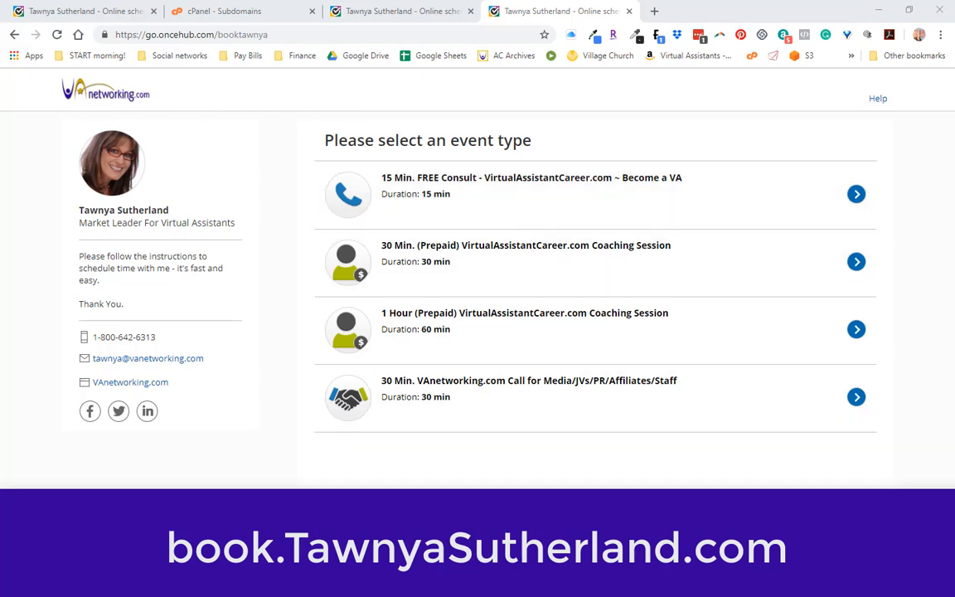
{"action": "mouse_move", "coordinate": [852, 483]}
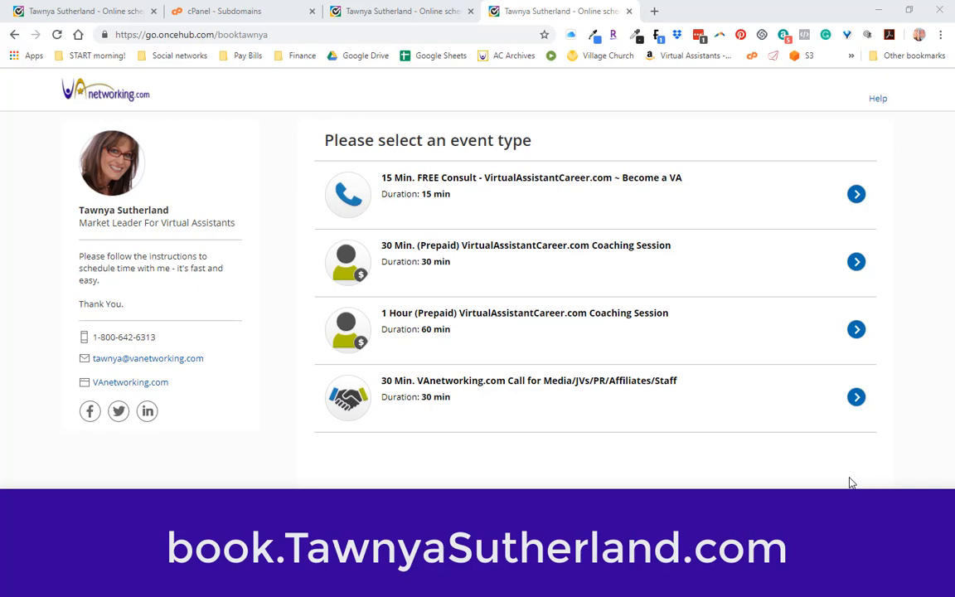